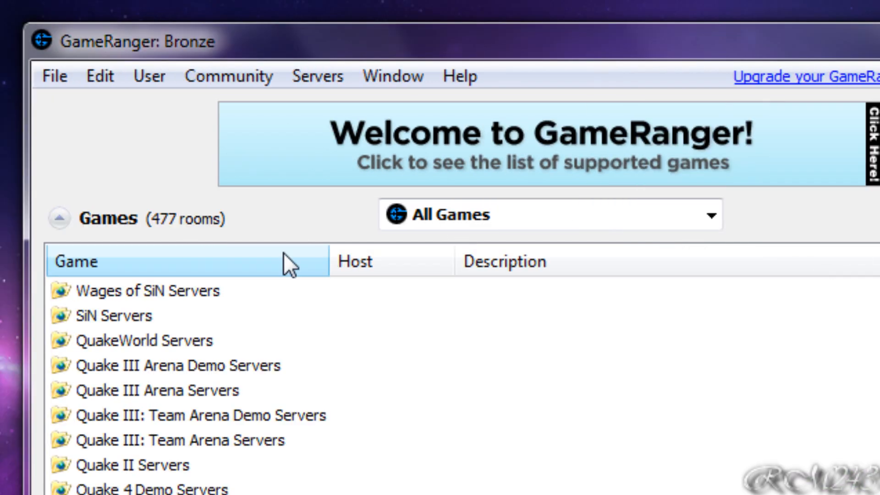
# Step: Filter the GameRanger room list to My Games so only Empire Earth rooms show
pyautogui.scroll(-3)
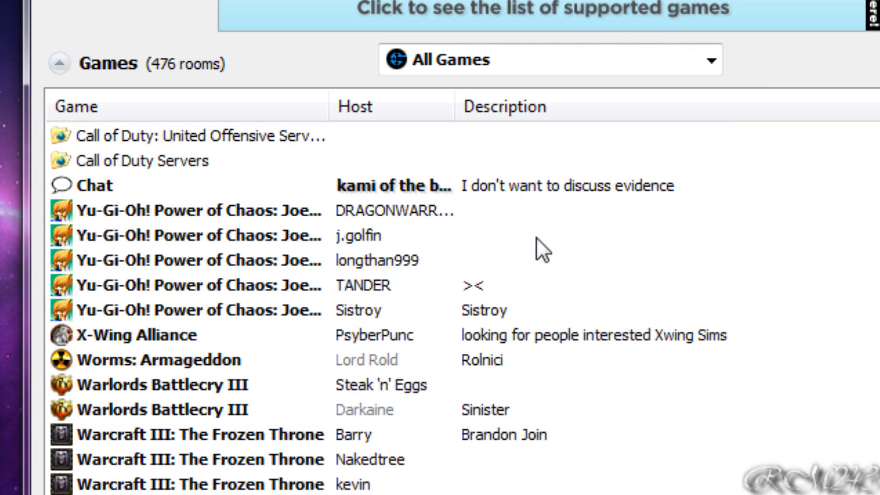
pyautogui.scroll(-3)
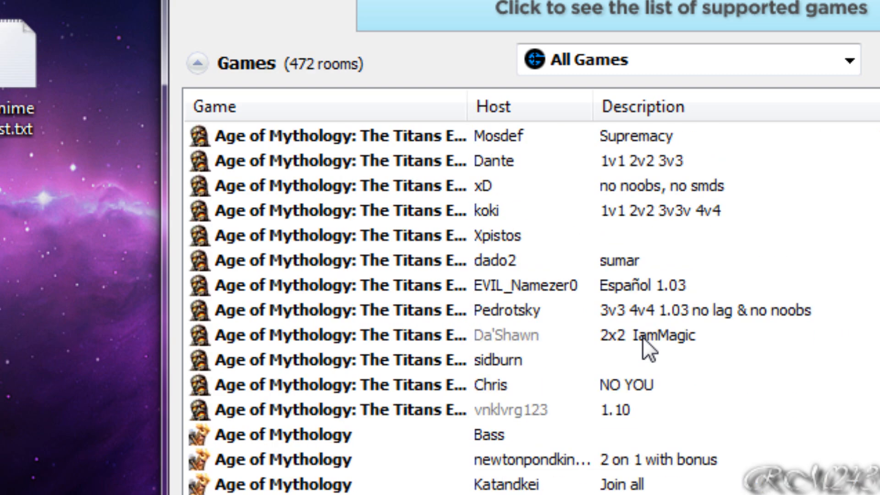
pyautogui.scroll(-3)
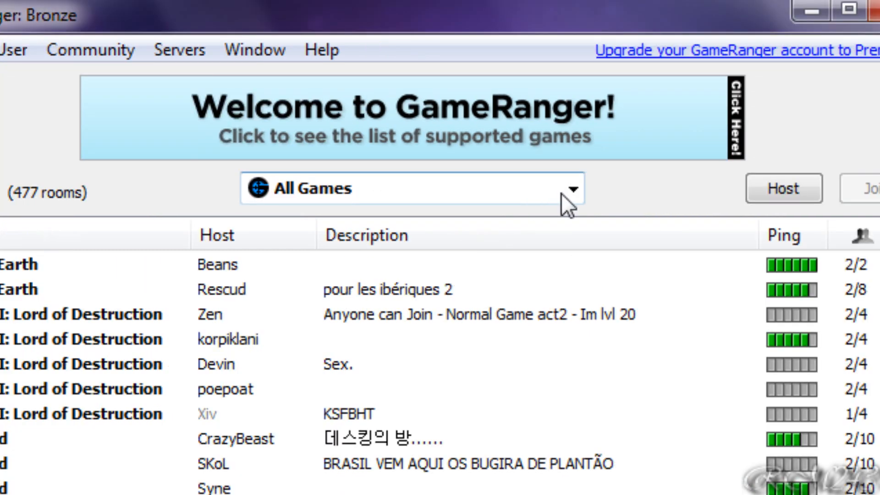
pyautogui.moveTo(623, 186)
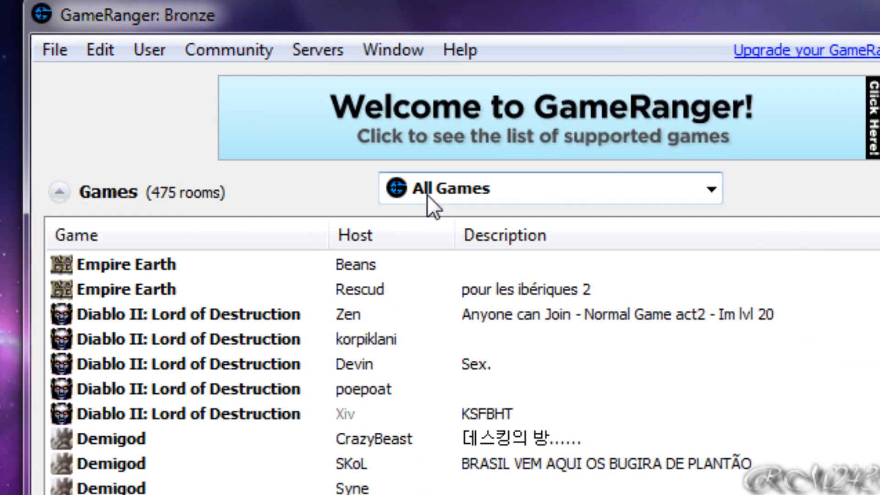
pyautogui.moveTo(477, 208)
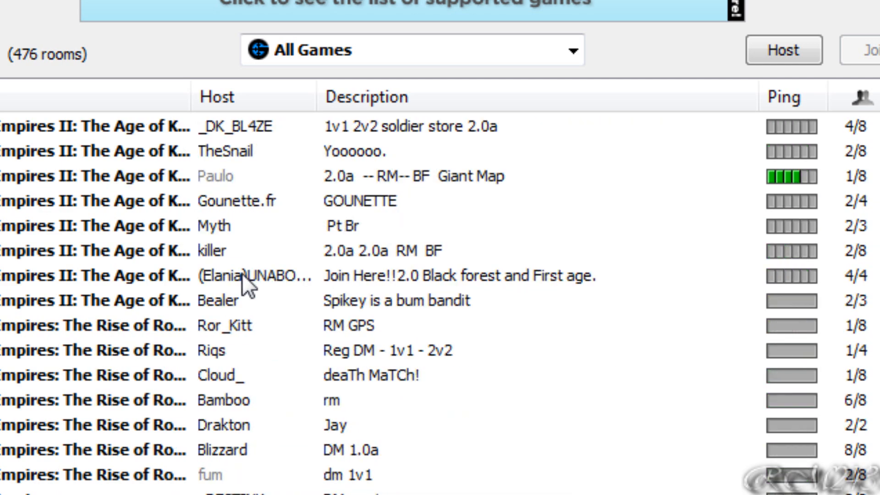
pyautogui.scroll(-3)
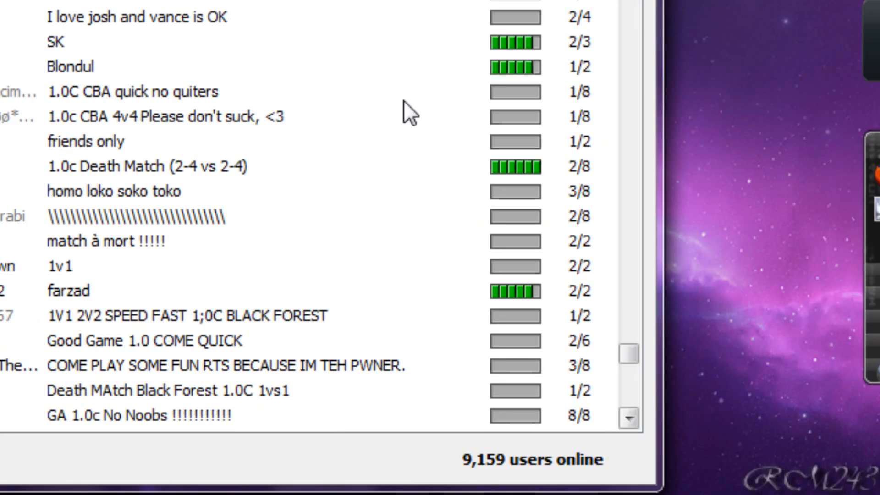
pyautogui.click(435, 192)
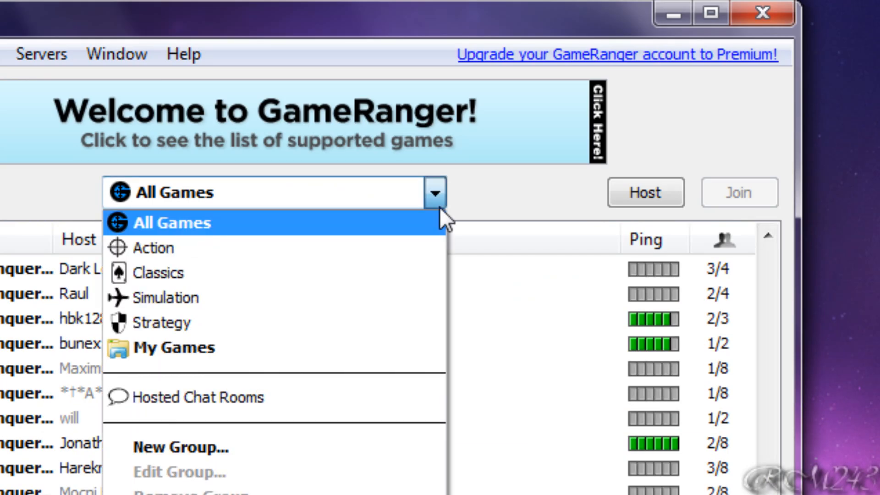
pyautogui.click(174, 348)
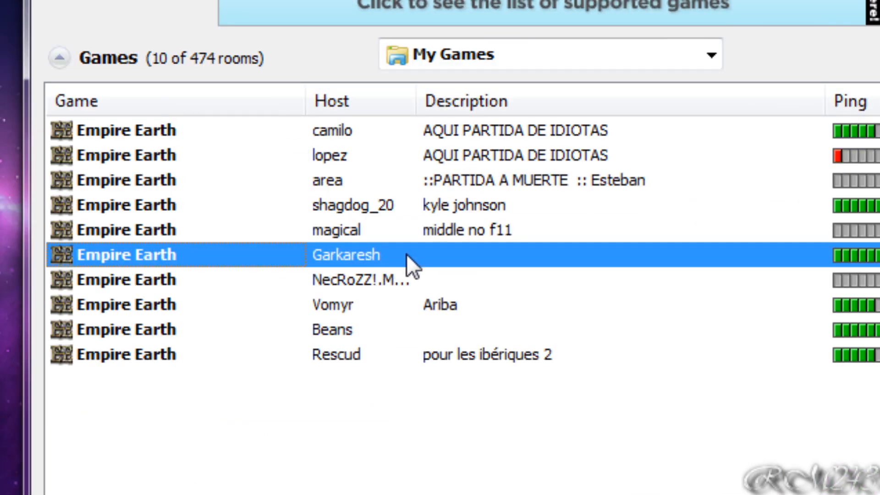
pyautogui.moveTo(337, 275)
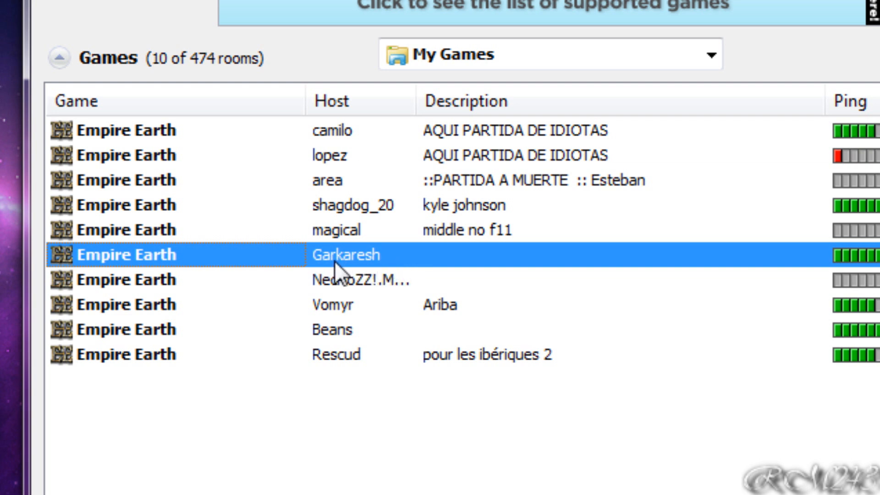
pyautogui.moveTo(384, 272)
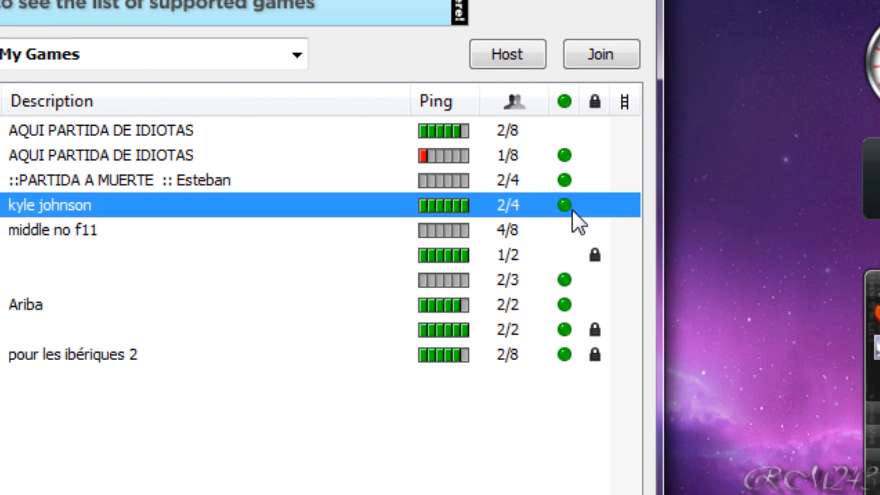
pyautogui.moveTo(584, 222)
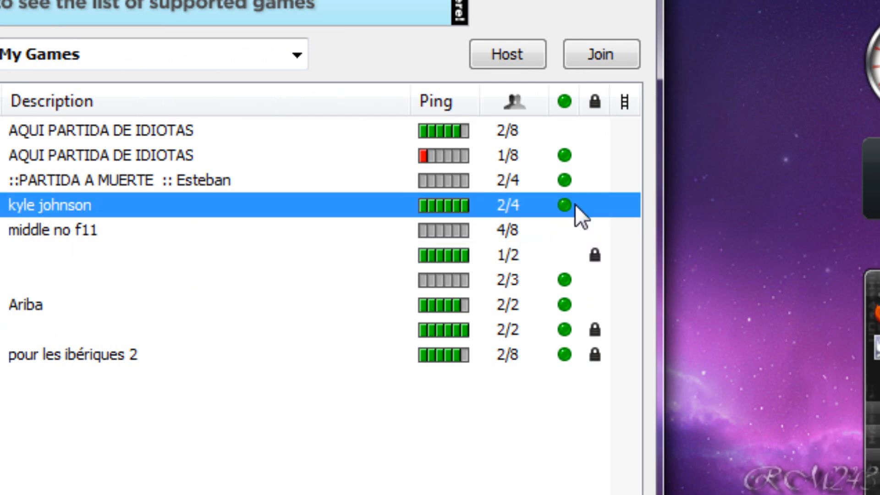
pyautogui.moveTo(572, 225)
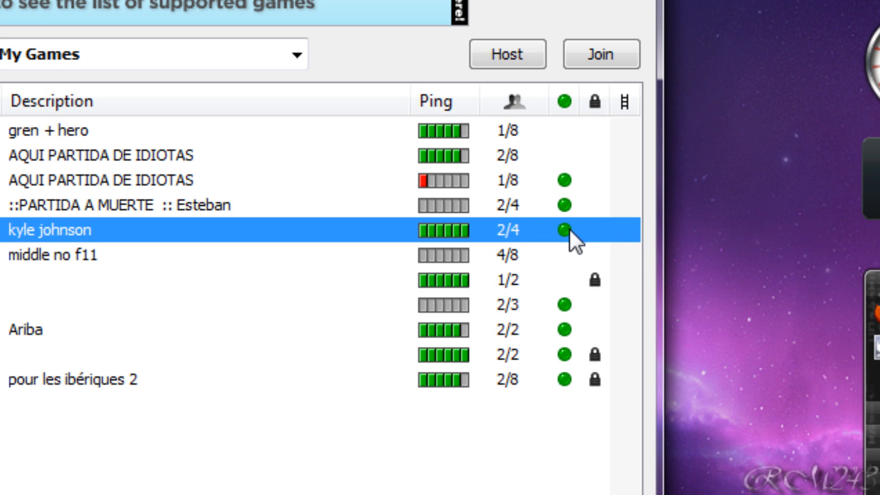
pyautogui.moveTo(505, 193)
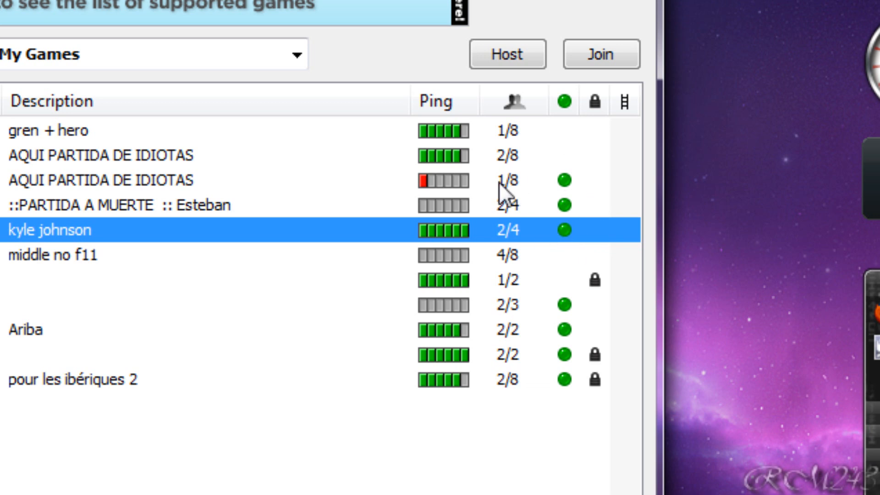
pyautogui.moveTo(572, 312)
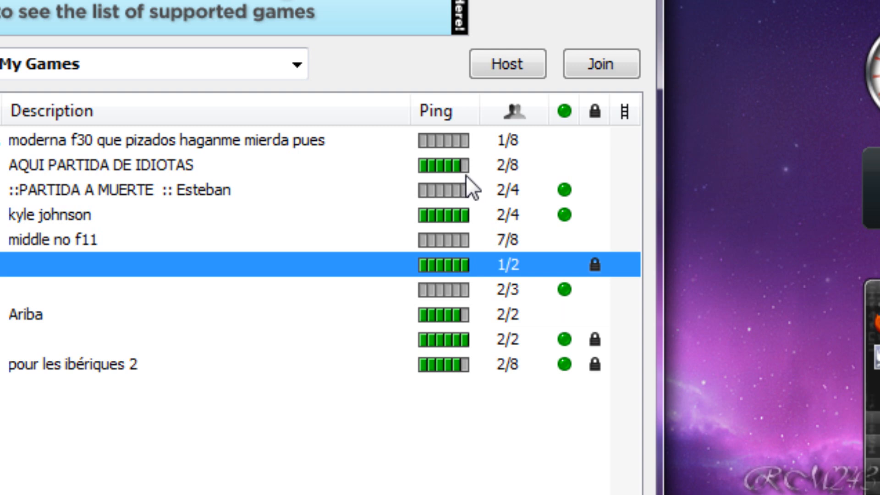
pyautogui.moveTo(477, 236)
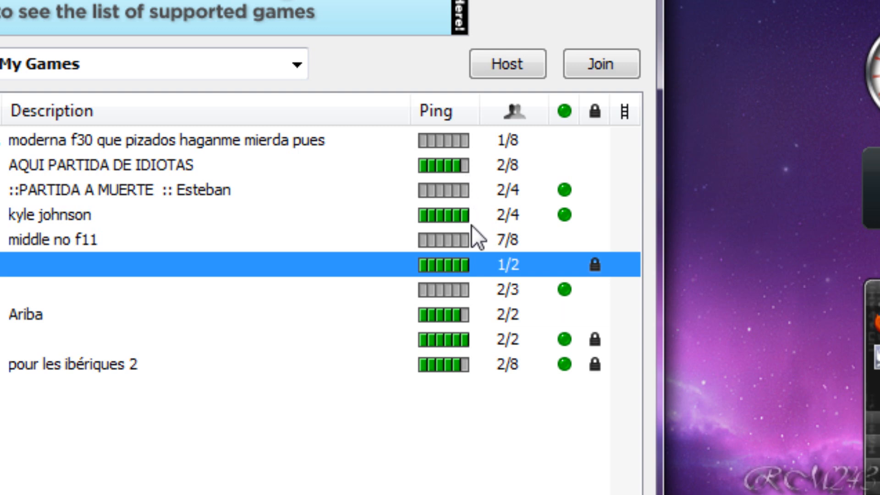
pyautogui.moveTo(476, 236)
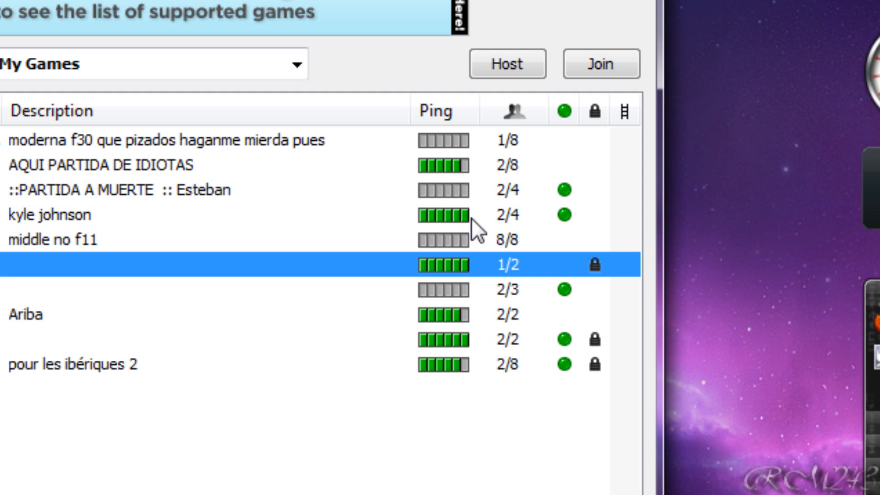
pyautogui.moveTo(423, 234)
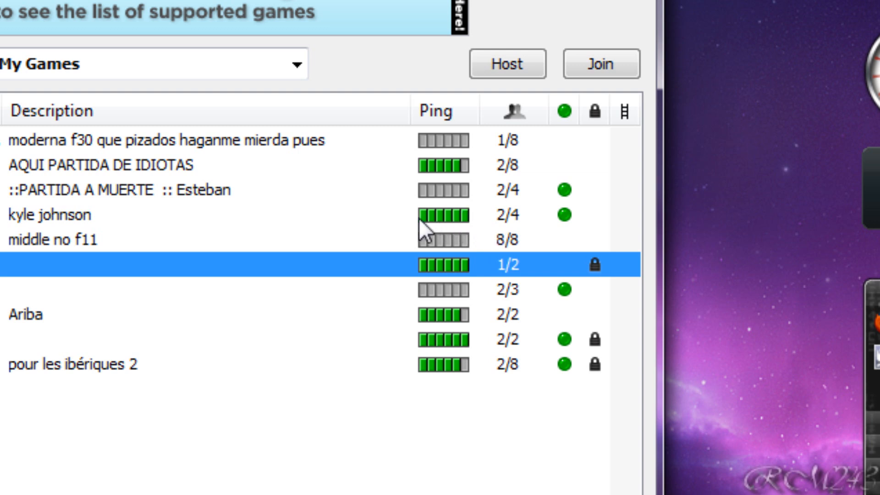
pyautogui.moveTo(463, 232)
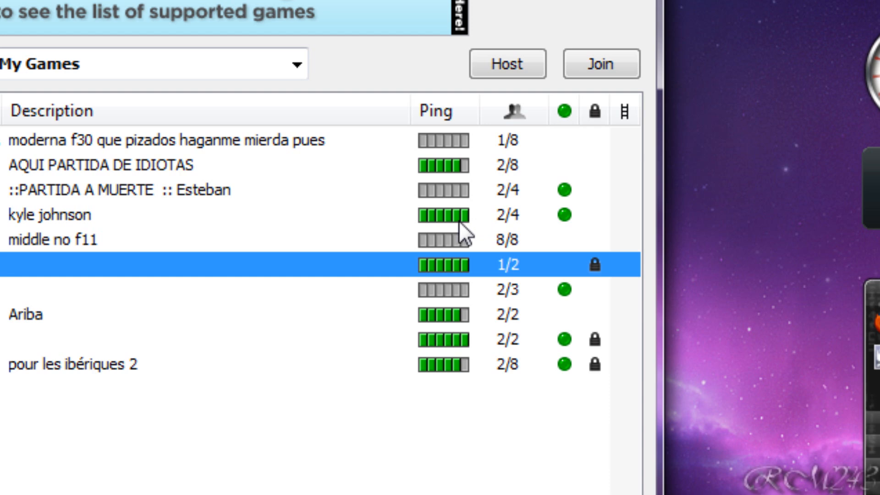
pyautogui.moveTo(429, 230)
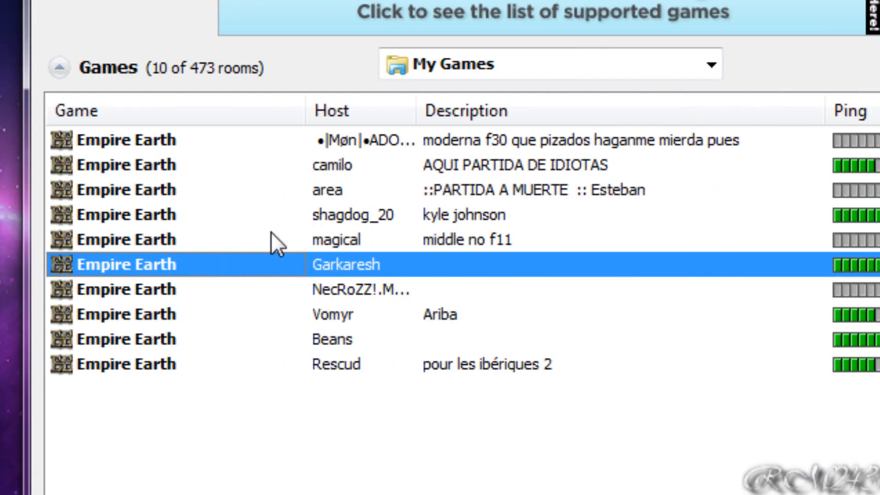
# Step: Fill the Host Game form: Empire Earth, Max Players 2, Password checked
pyautogui.doubleClick(346, 264)
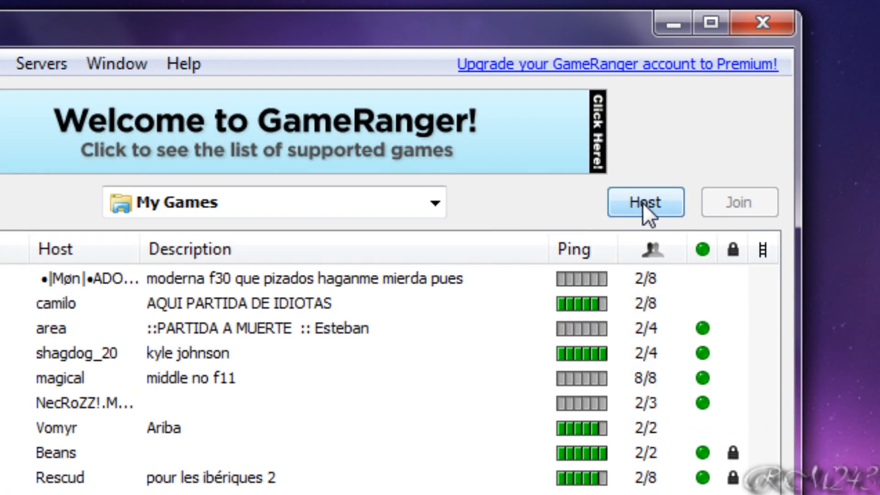
pyautogui.click(644, 201)
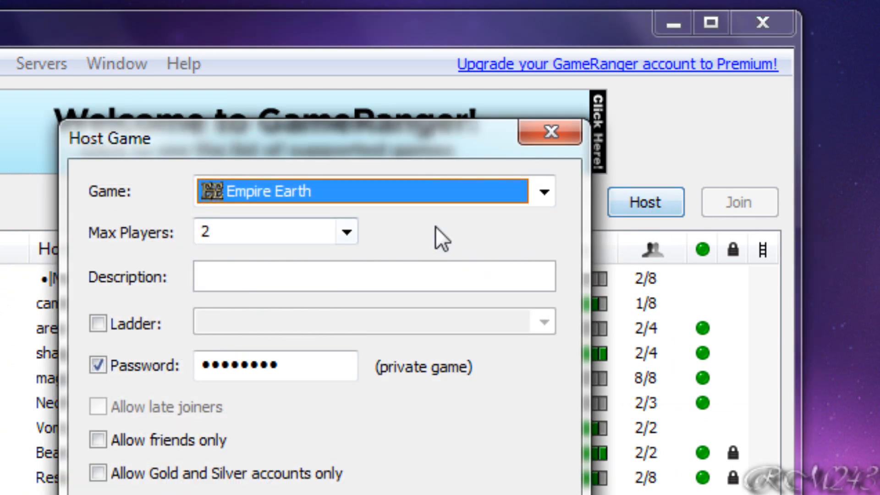
pyautogui.click(543, 191)
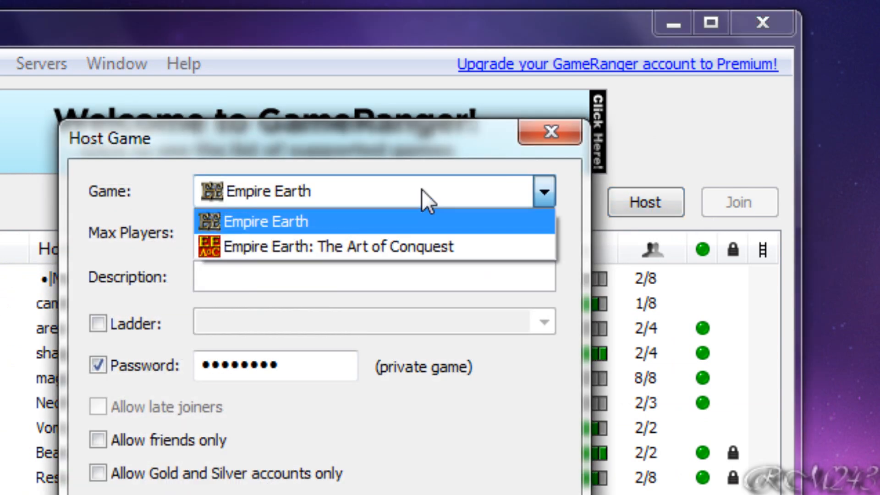
pyautogui.moveTo(415, 223)
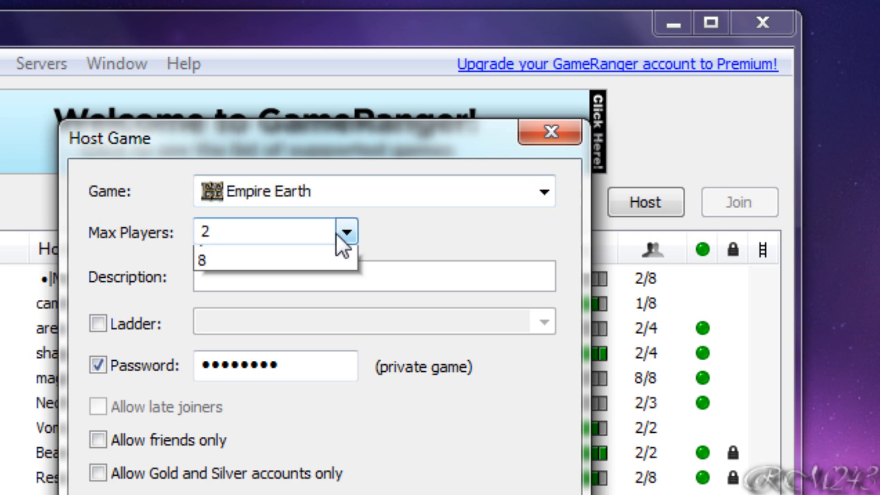
pyautogui.click(345, 230)
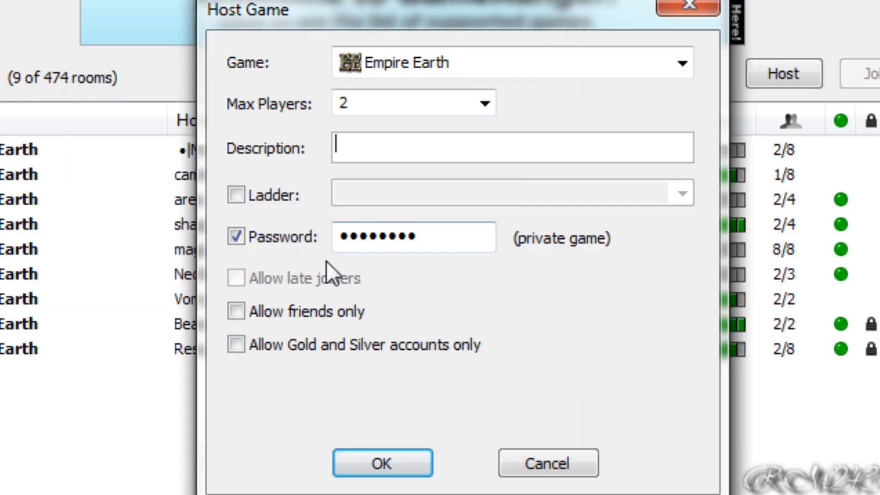
pyautogui.moveTo(622, 260)
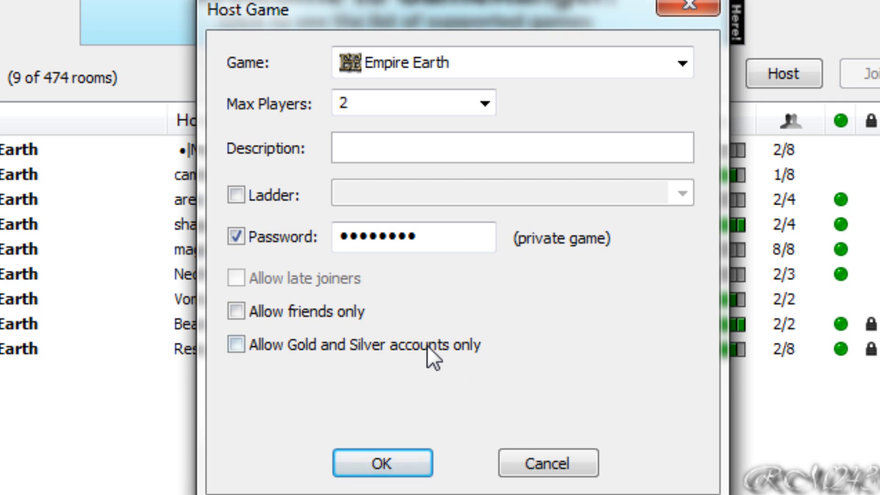
pyautogui.click(235, 343)
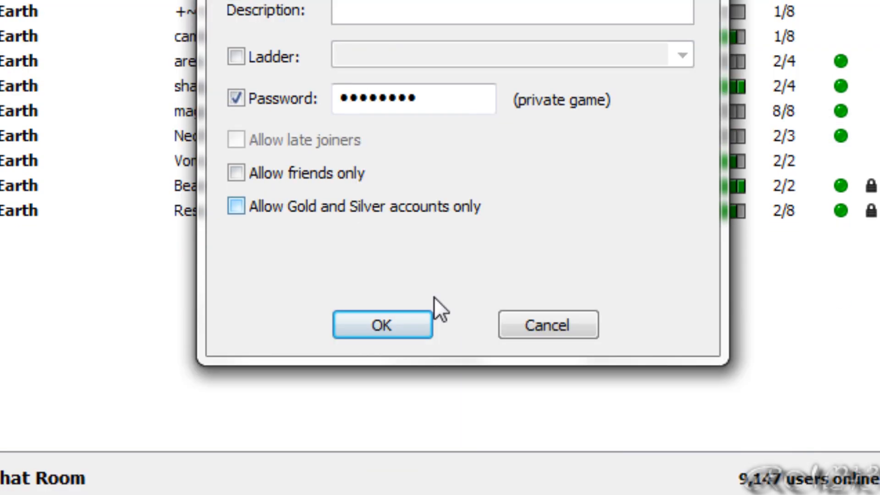
# Step: Confirm the Host Game dialog and start the hosted Empire Earth room
pyautogui.click(381, 325)
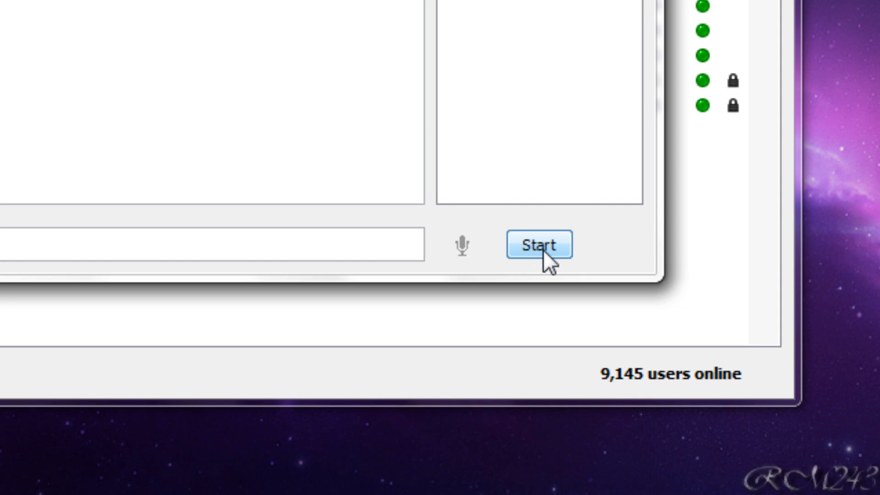
pyautogui.click(538, 246)
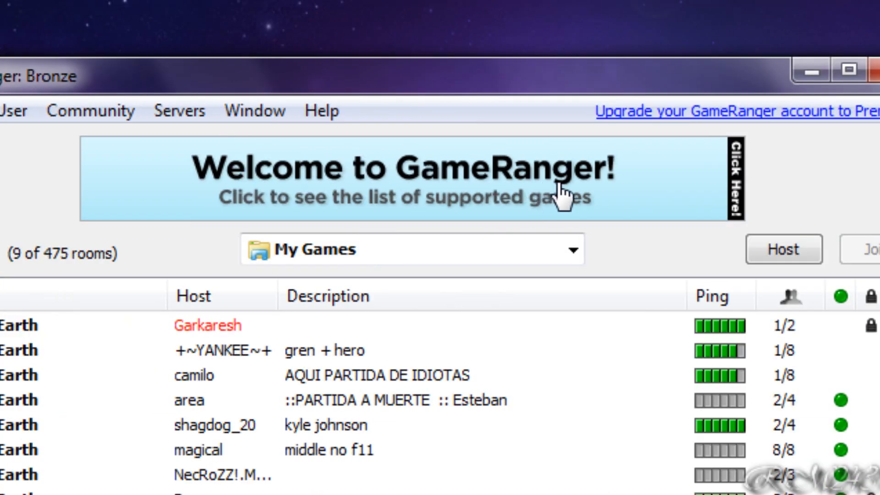
pyautogui.moveTo(626, 243)
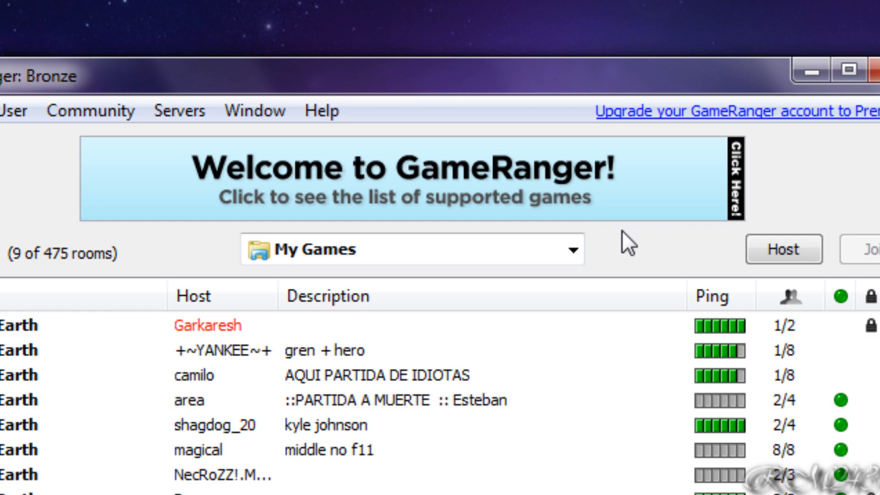